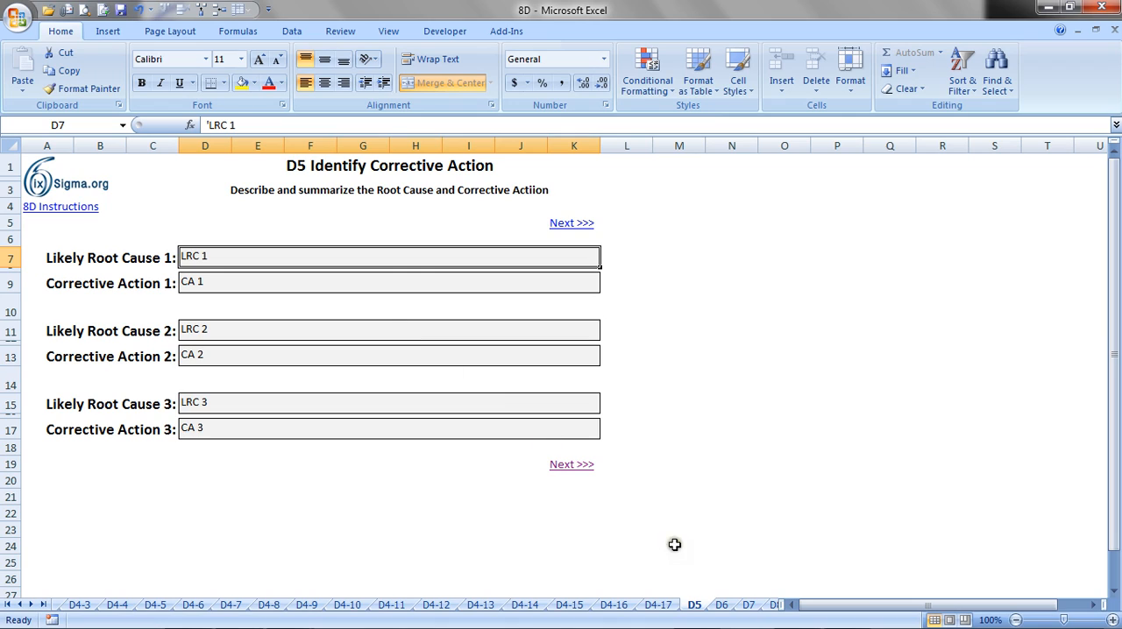
mouse_move(211, 263)
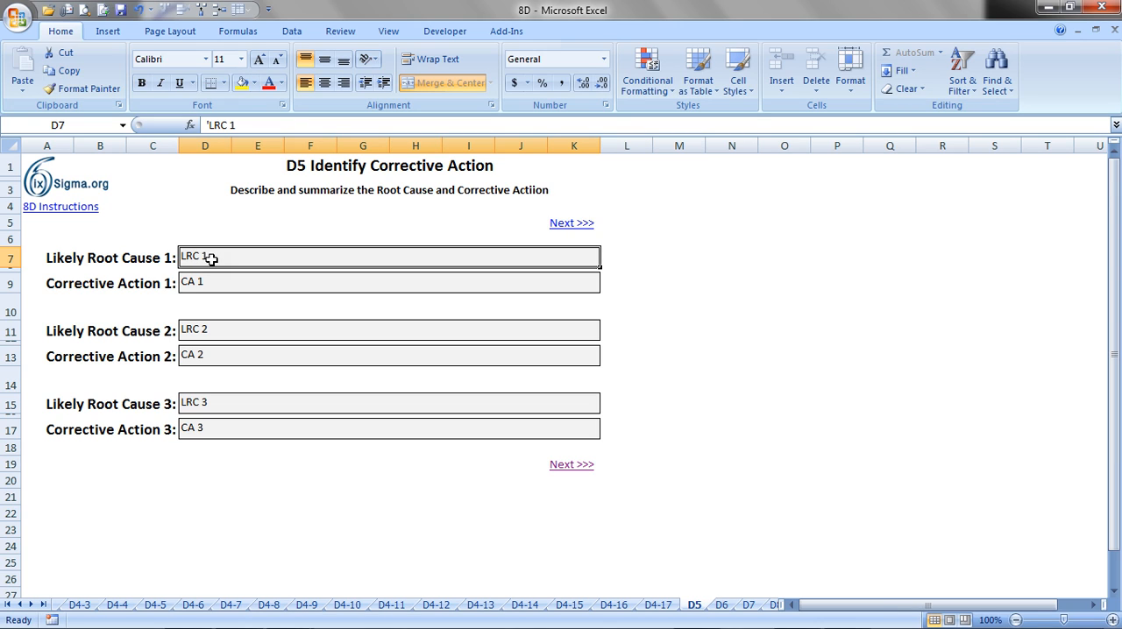
mouse_move(217, 319)
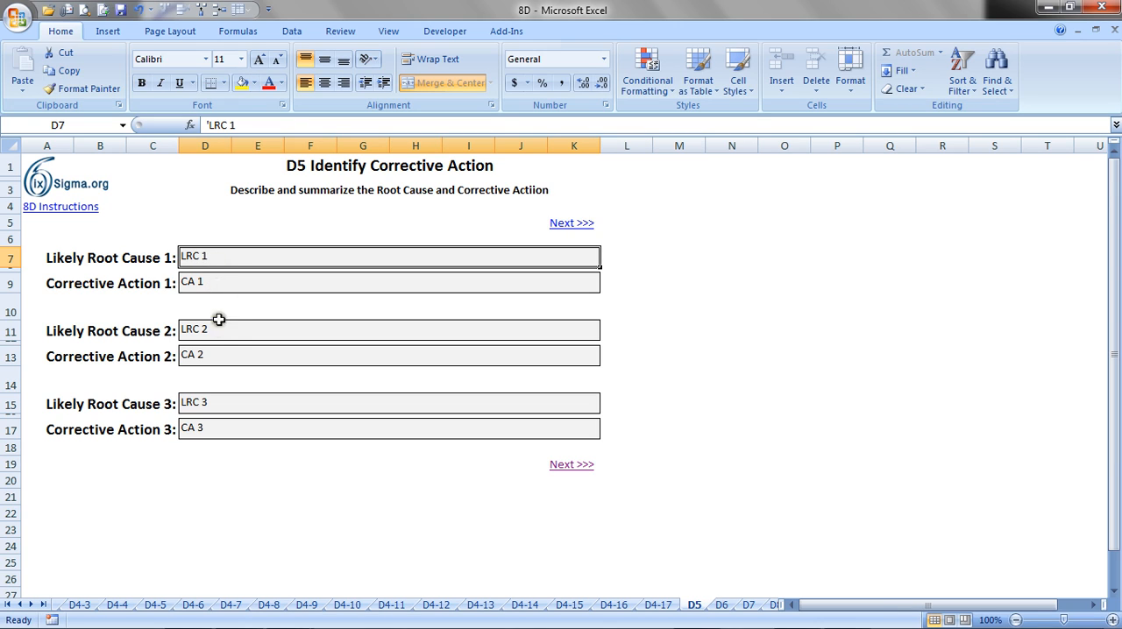
mouse_move(219, 356)
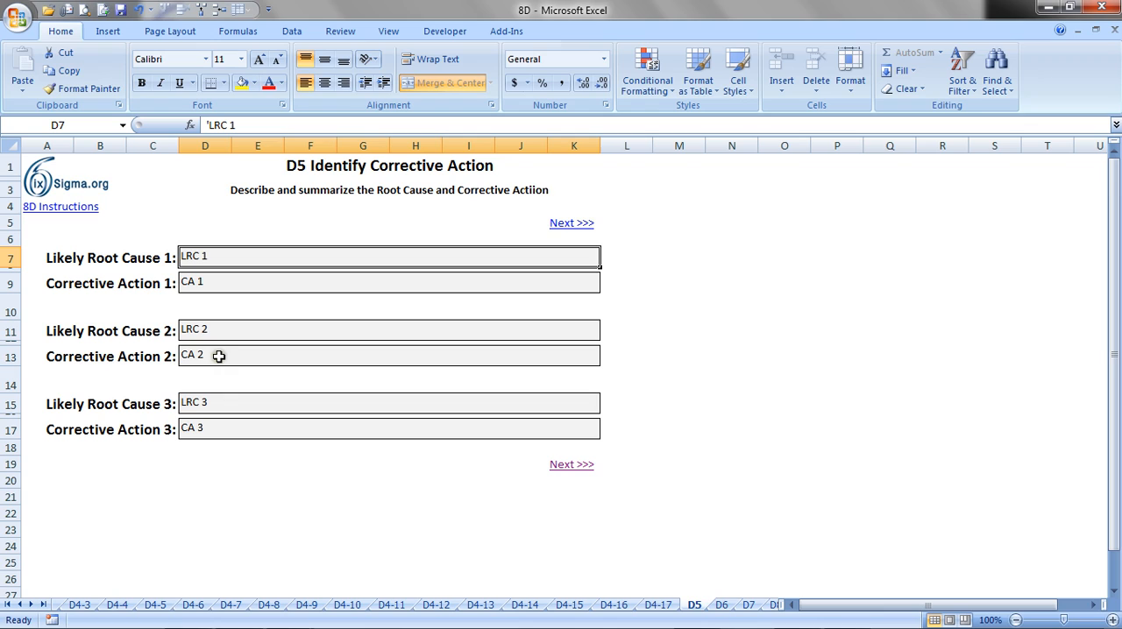
mouse_move(225, 412)
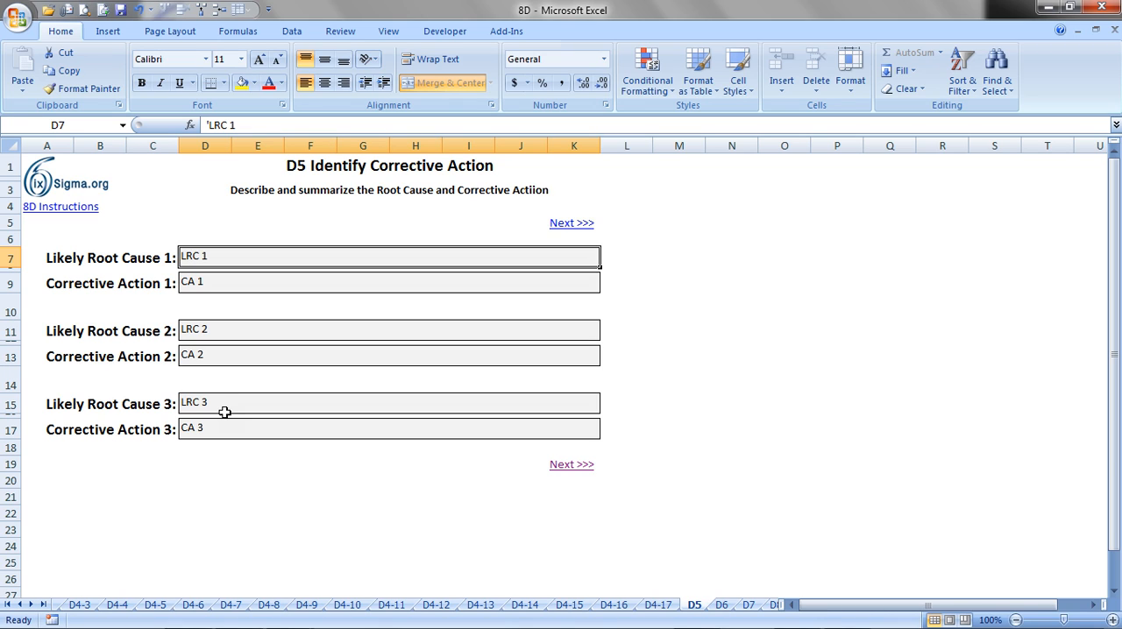
mouse_move(581, 475)
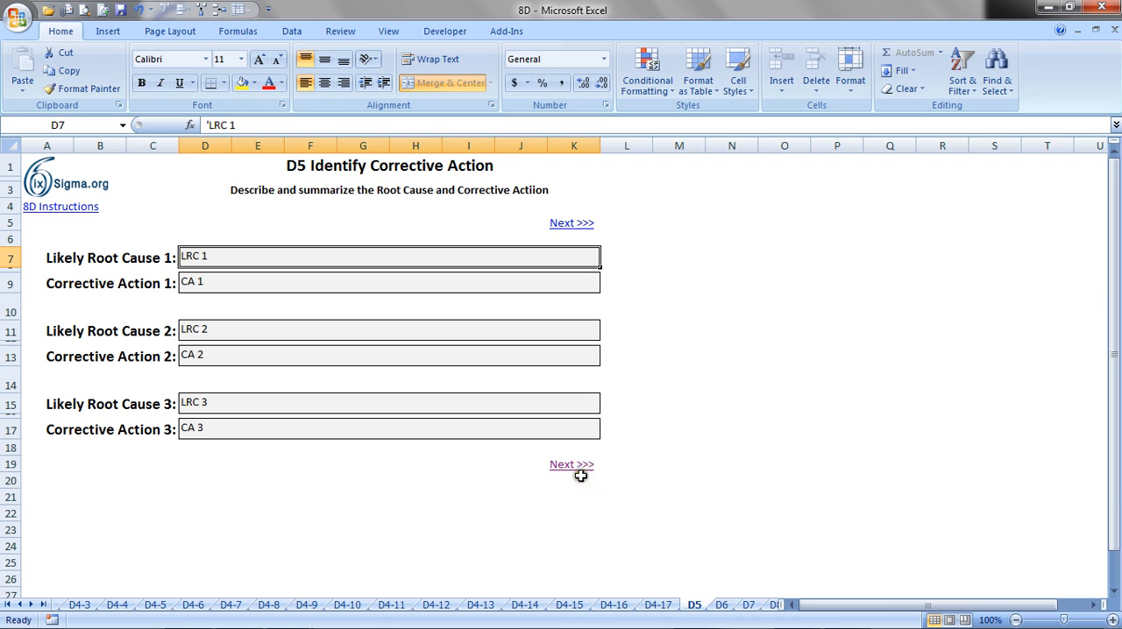
mouse_move(487, 475)
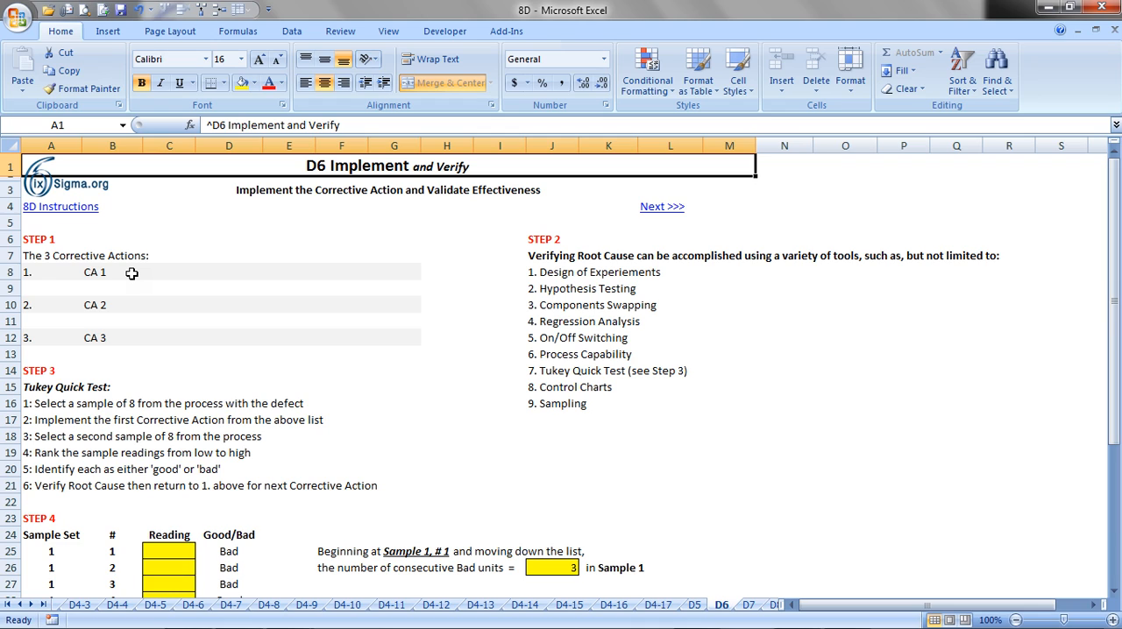
- Select cell B8 on D6 to reveal its formula pulling the first corrective action from D5
click(112, 271)
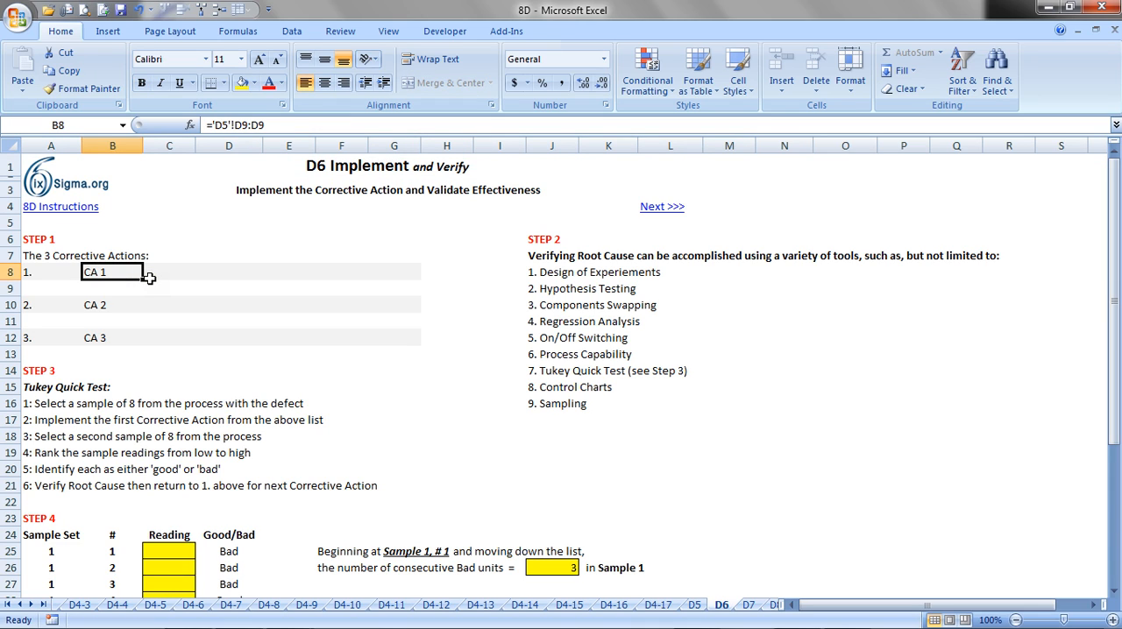
mouse_move(692, 277)
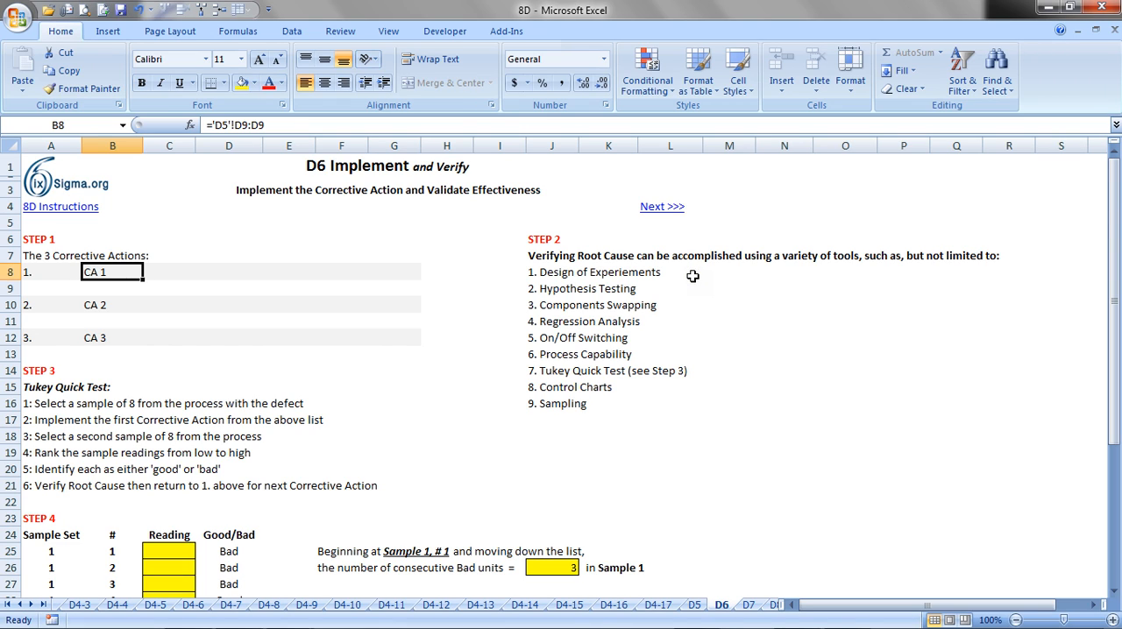
mouse_move(652, 277)
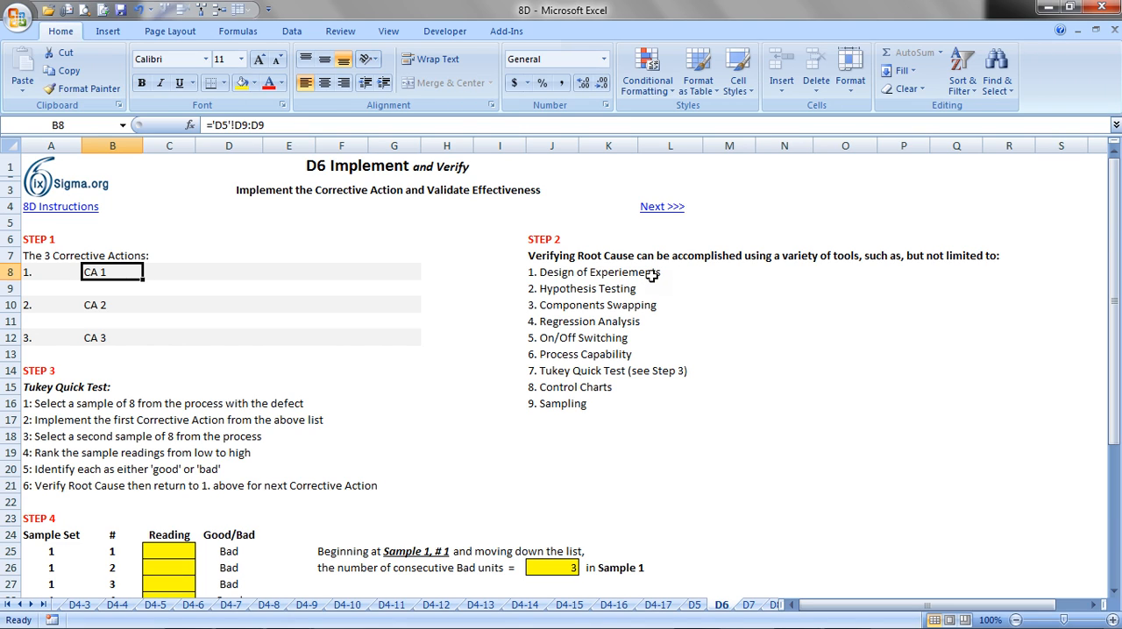
mouse_move(558, 403)
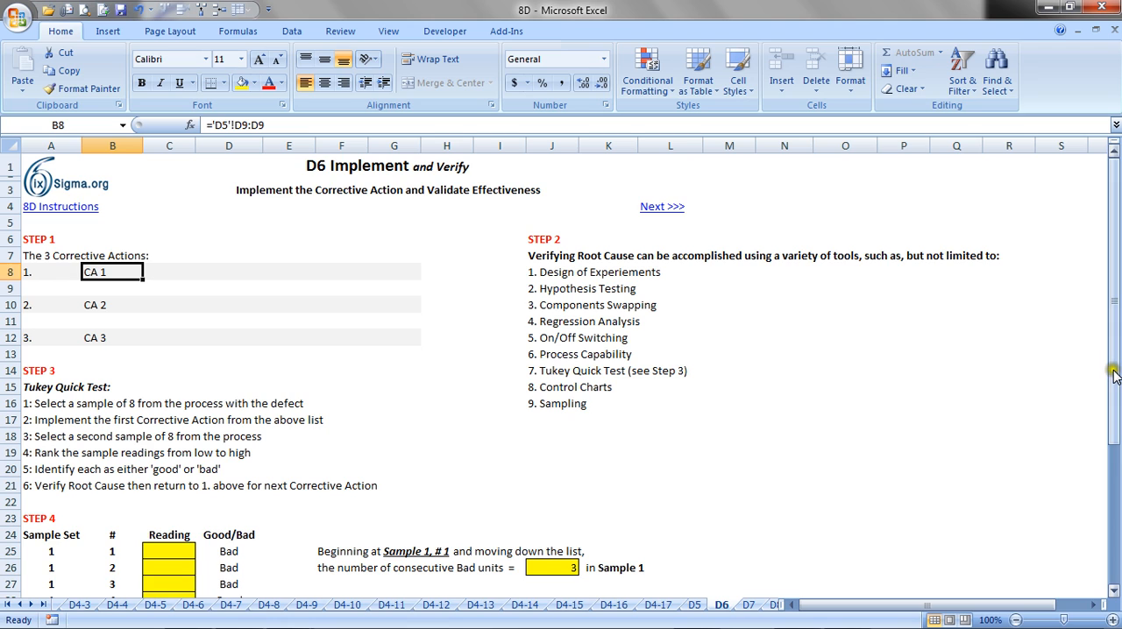
- Reveal the Step 4 Tukey test with End Count 10 and expose the Good/Bad dropdown for the first sample (D25)
scroll(down, 3)
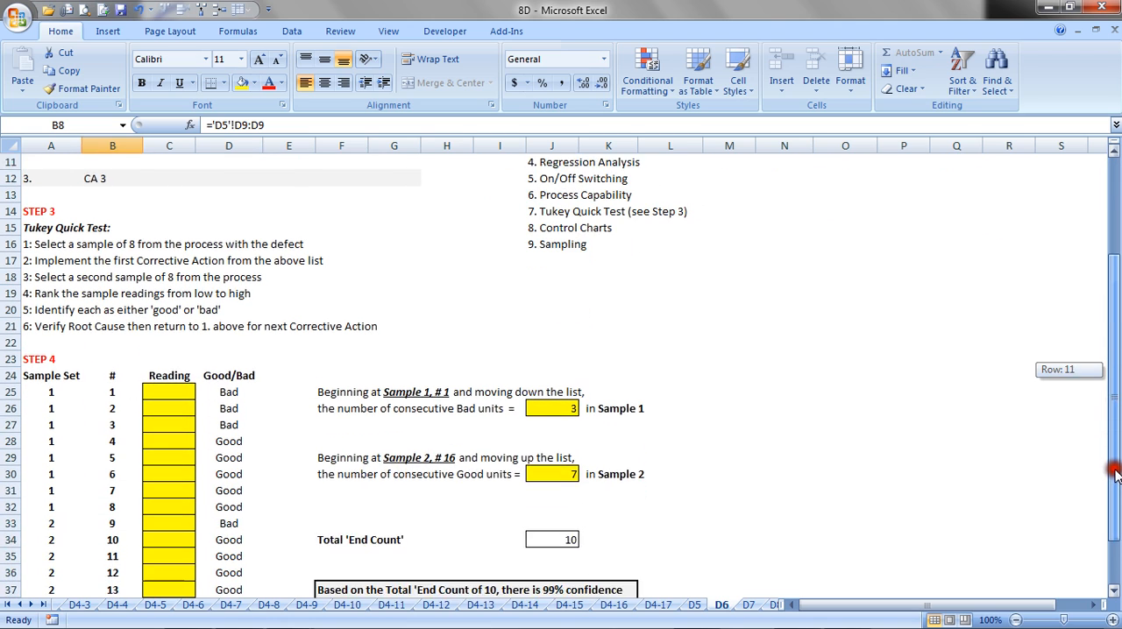
scroll(down, 3)
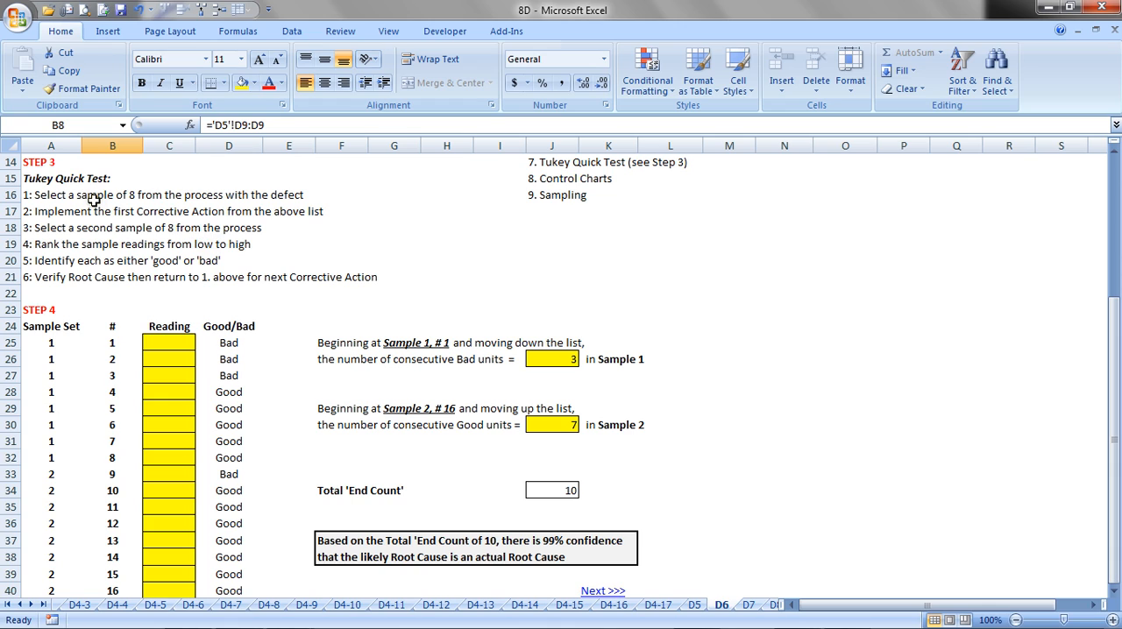
mouse_move(231, 200)
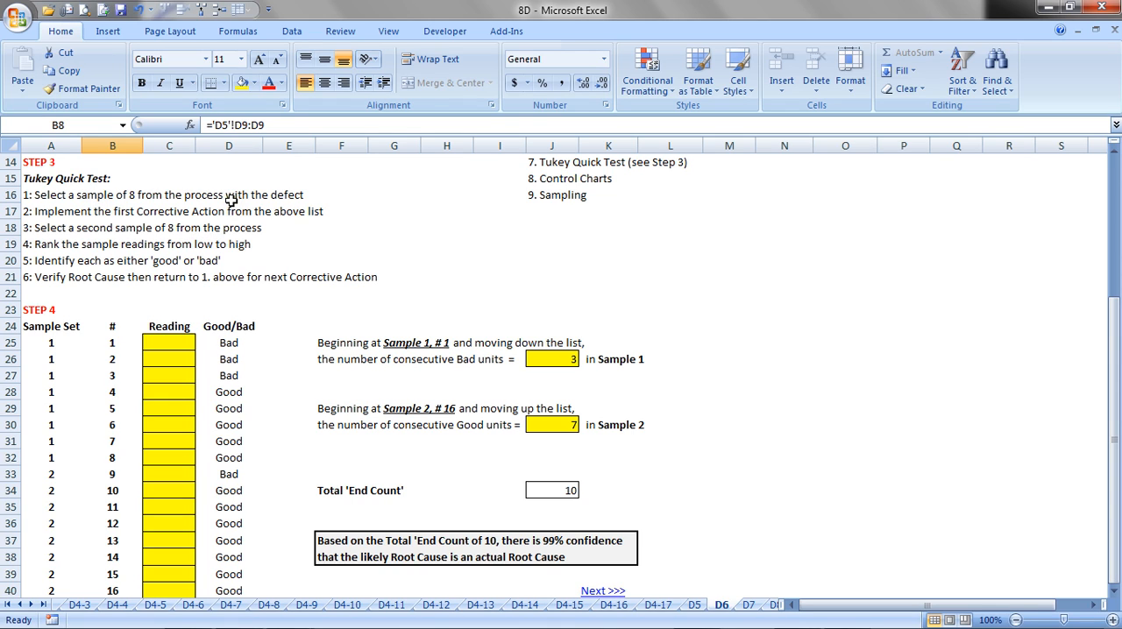
mouse_move(123, 344)
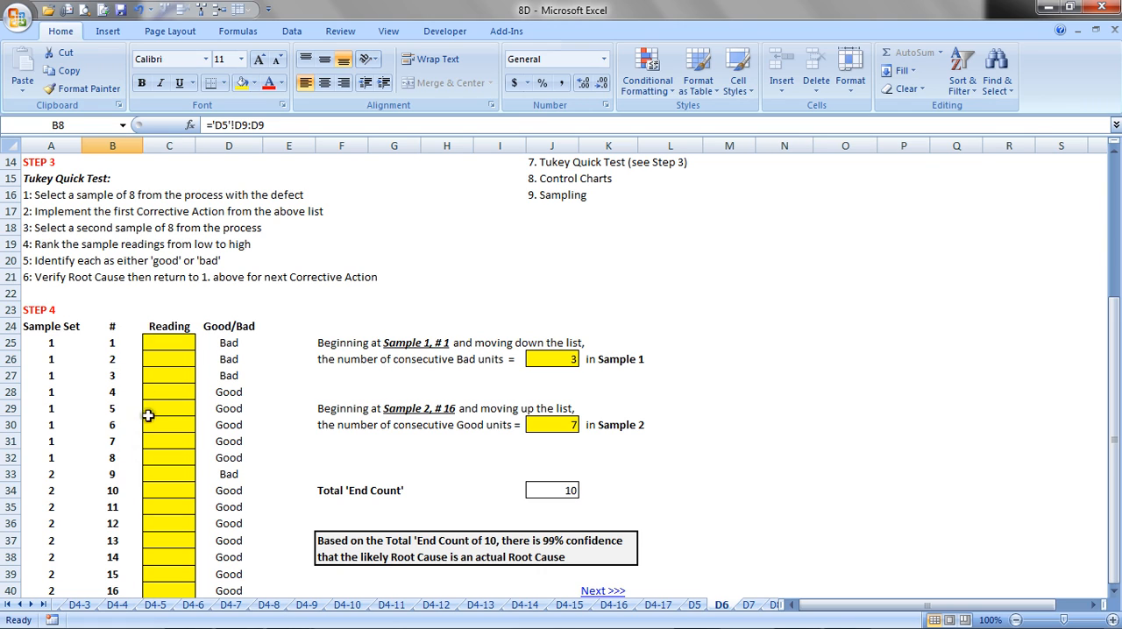
click(168, 344)
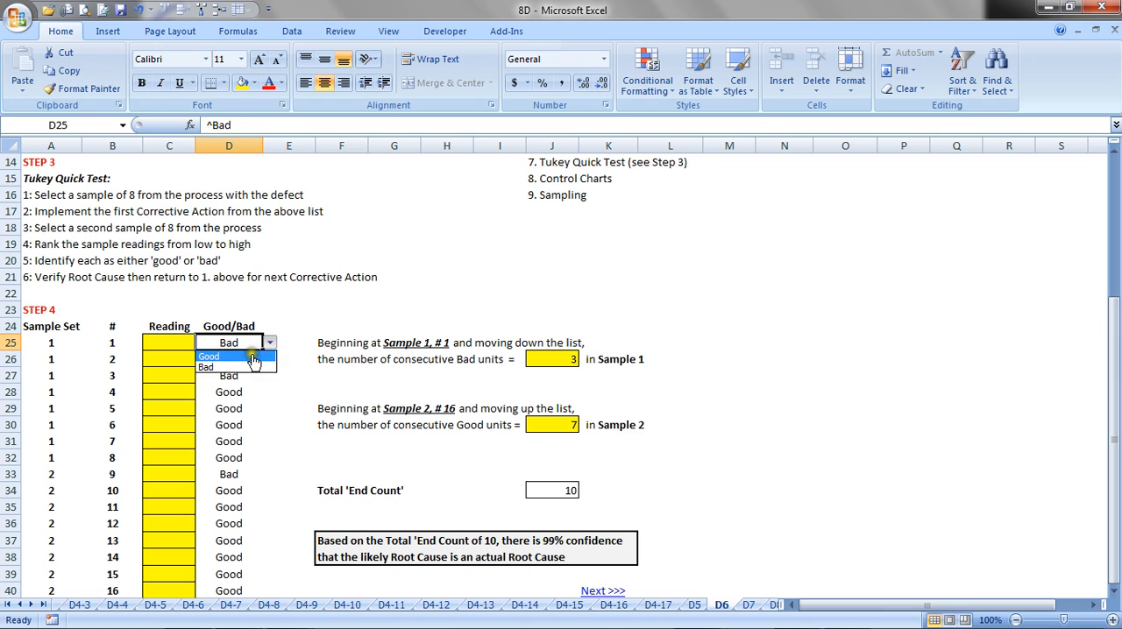
click(209, 356)
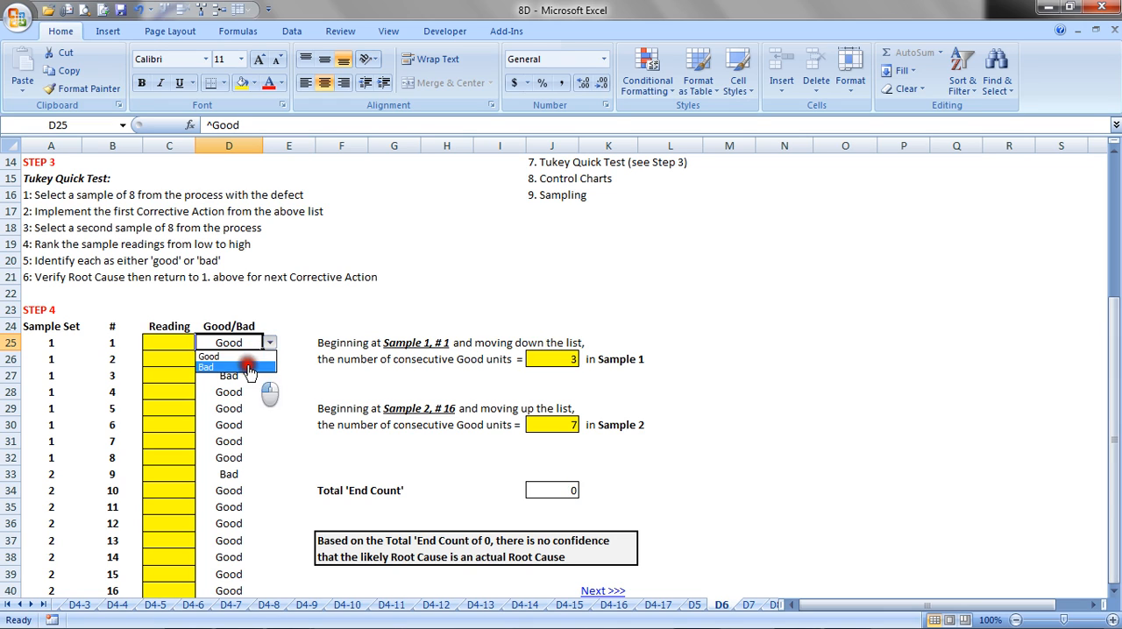
click(207, 366)
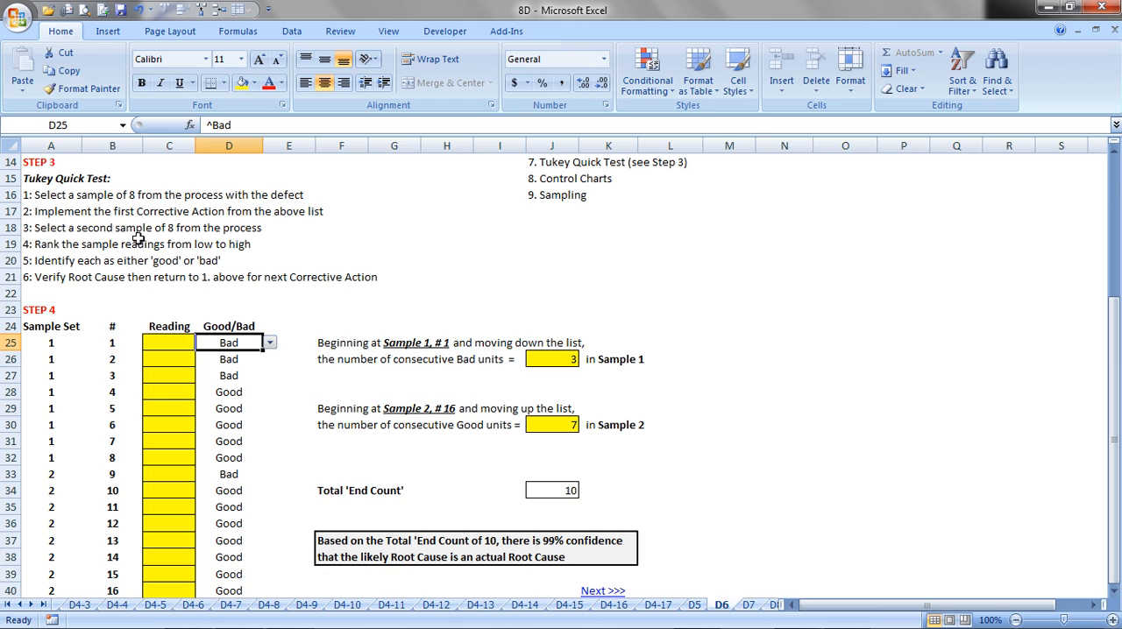
mouse_move(109, 508)
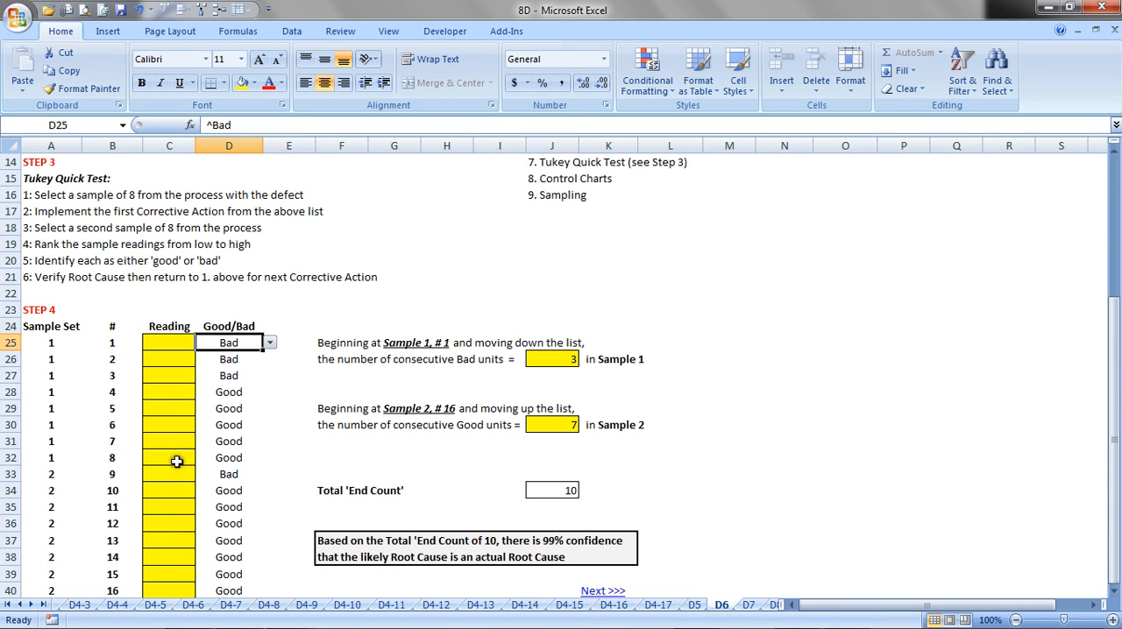
click(169, 458)
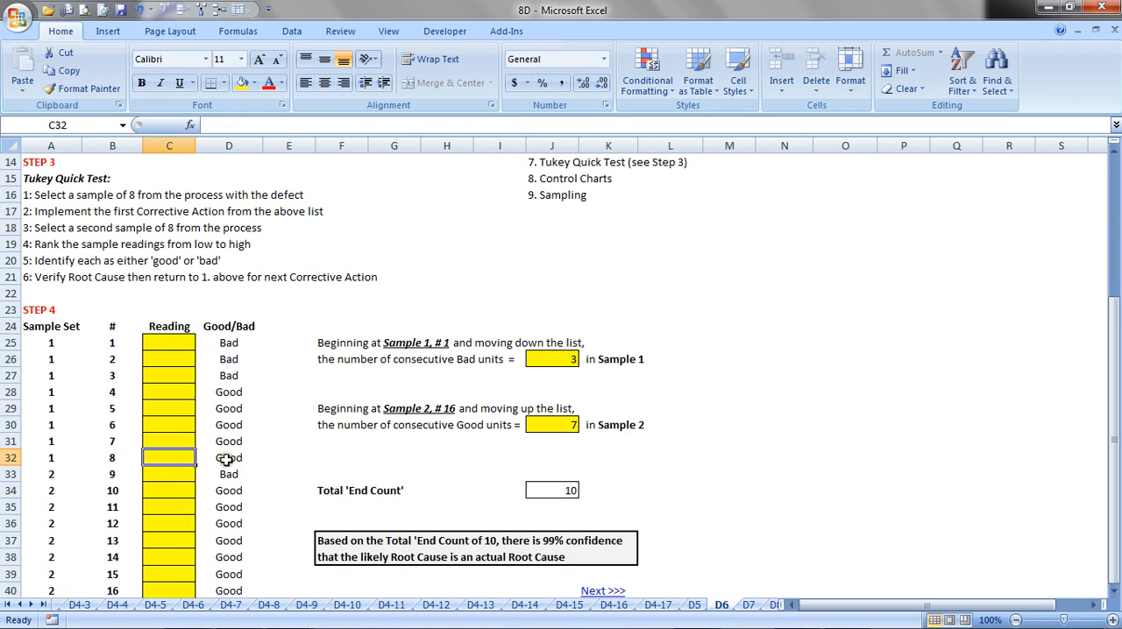
click(228, 455)
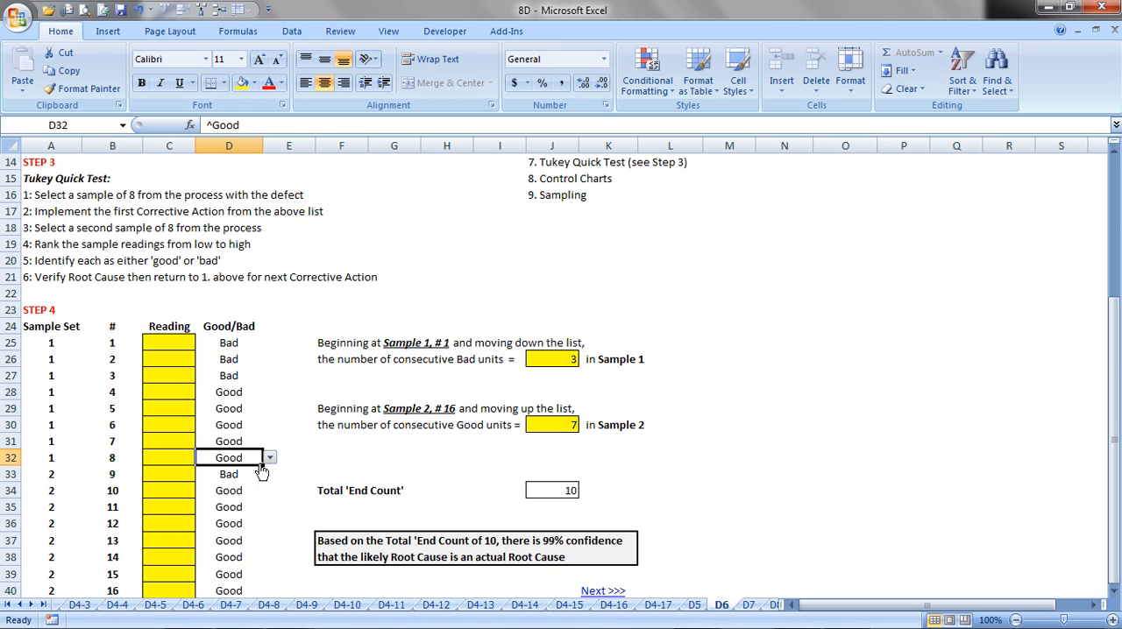
mouse_move(462, 373)
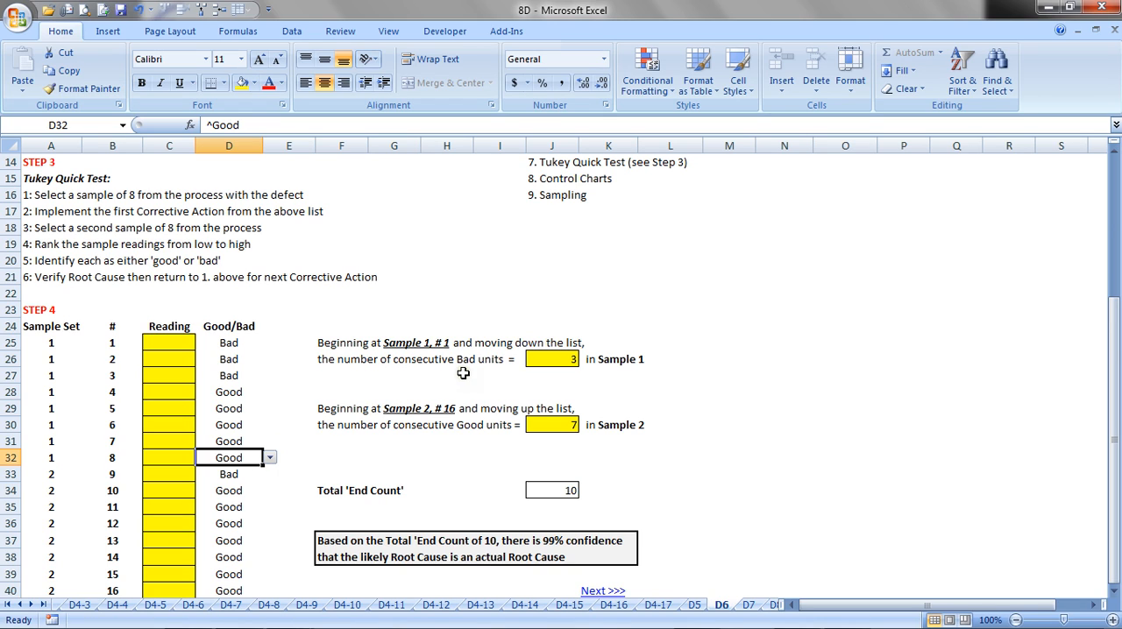
mouse_move(438, 354)
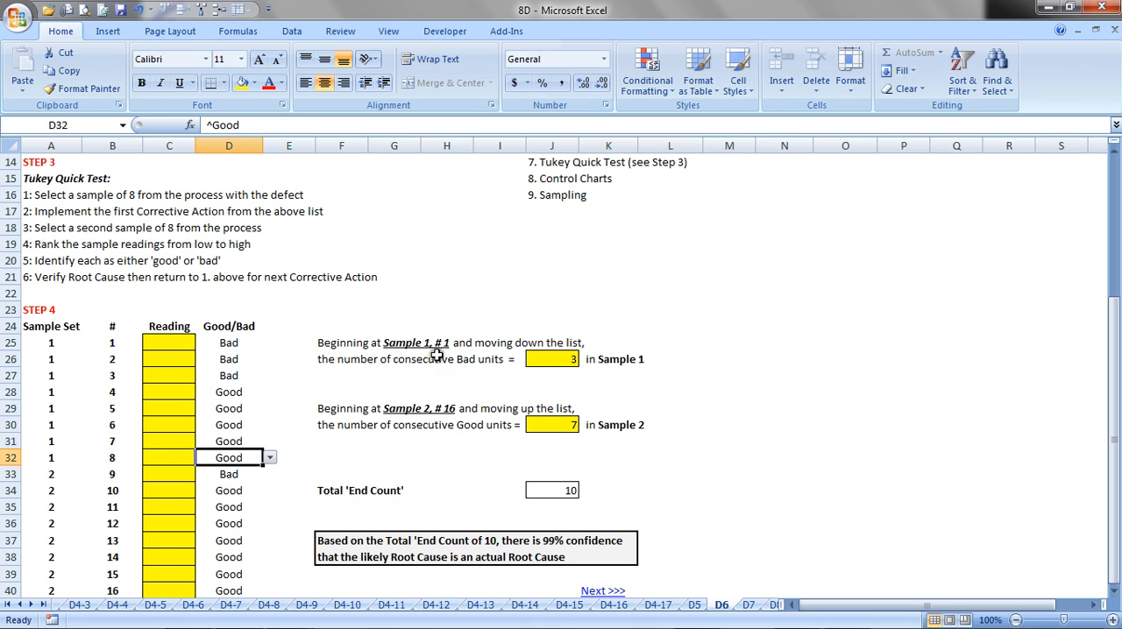
mouse_move(245, 344)
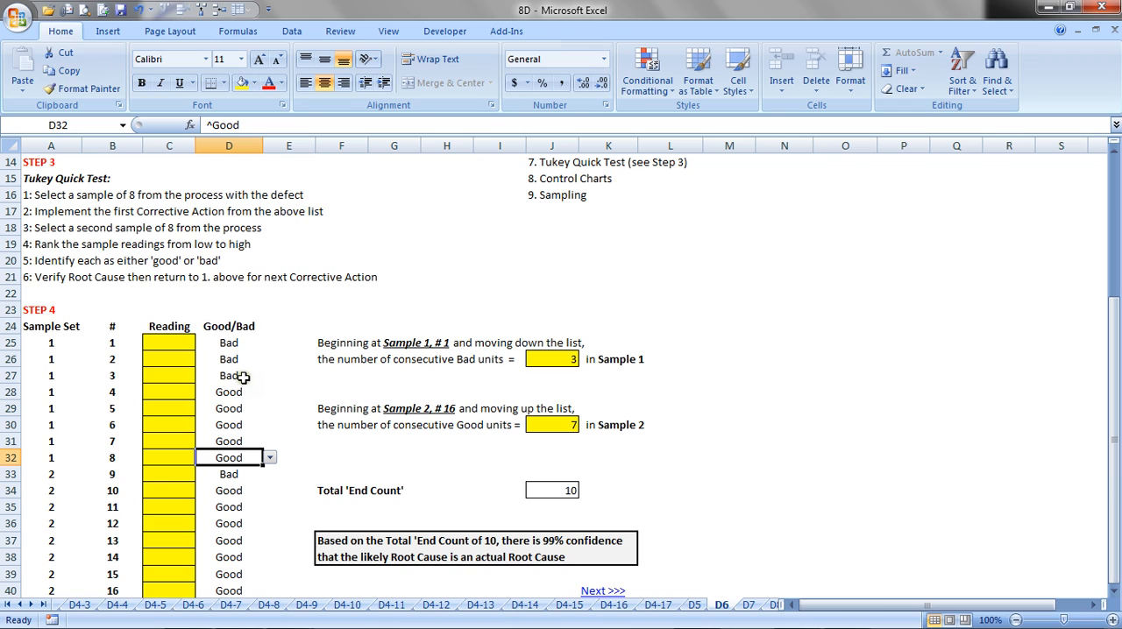
click(550, 358)
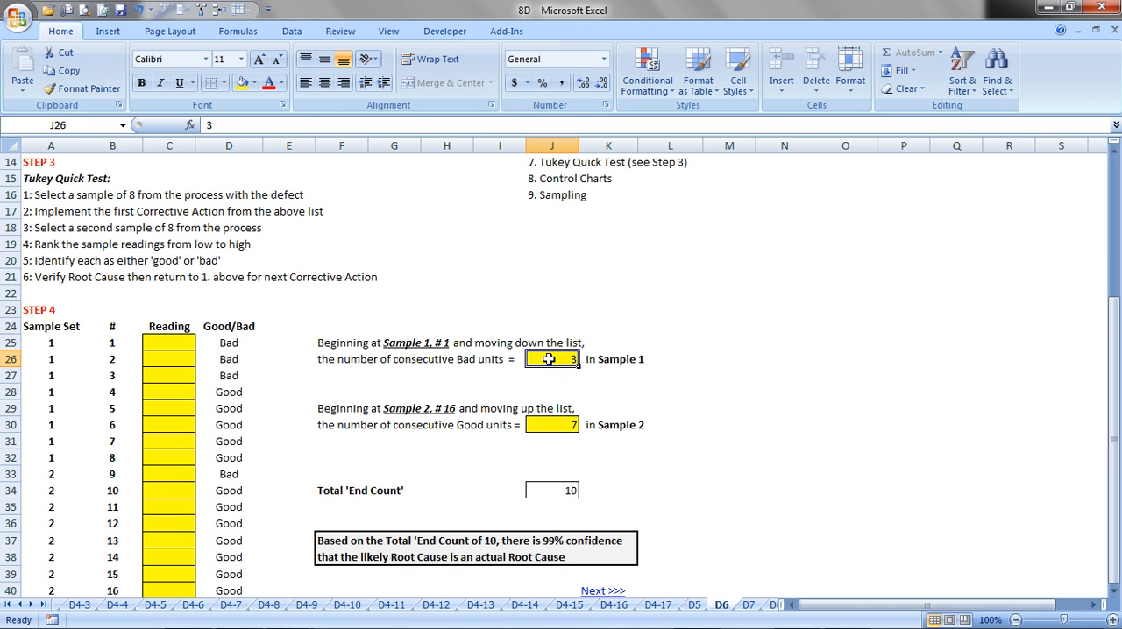
mouse_move(275, 544)
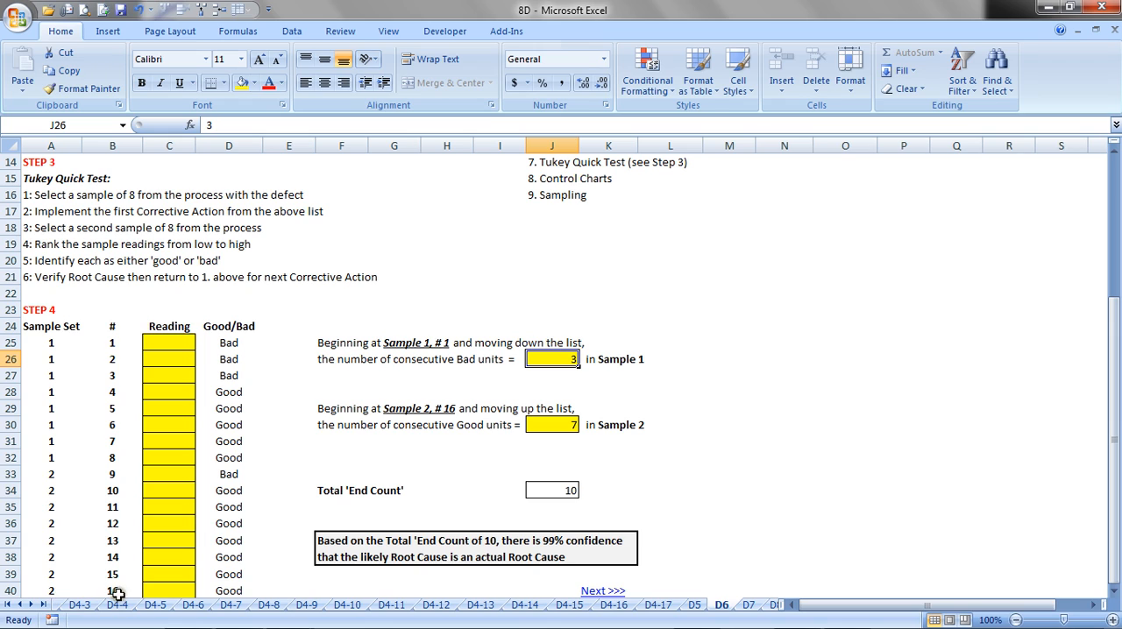
mouse_move(255, 589)
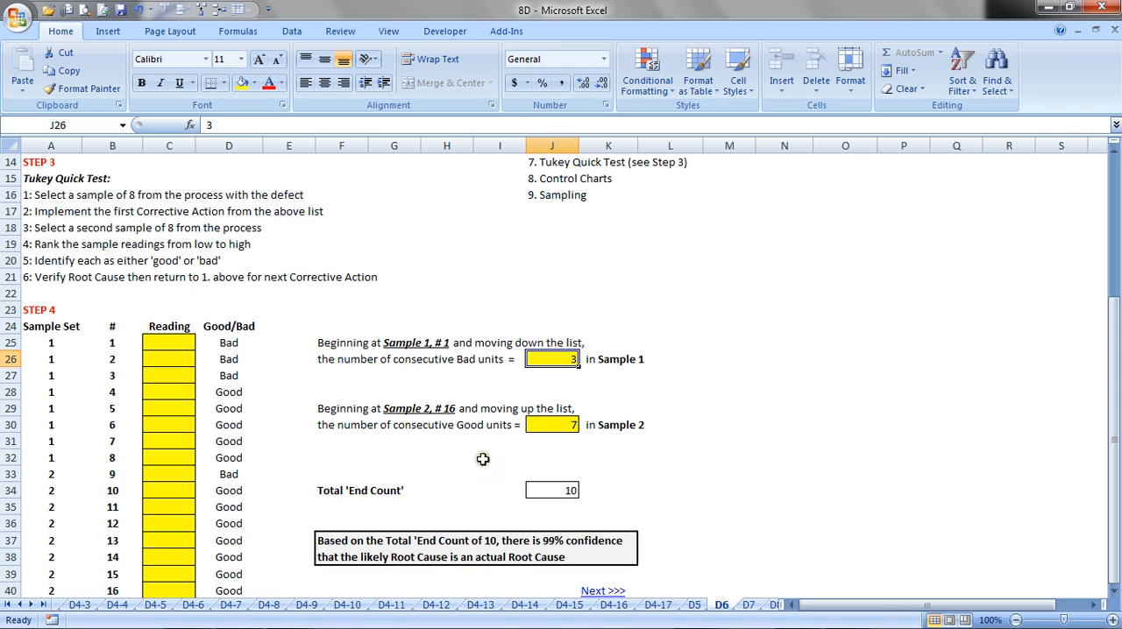
click(550, 424)
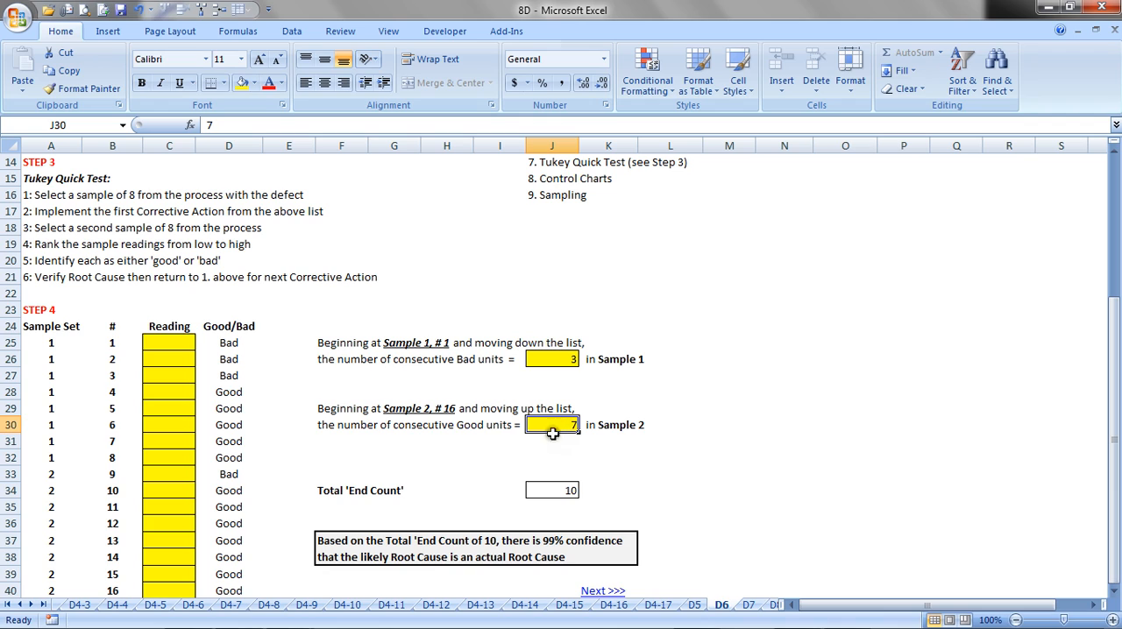
click(550, 491)
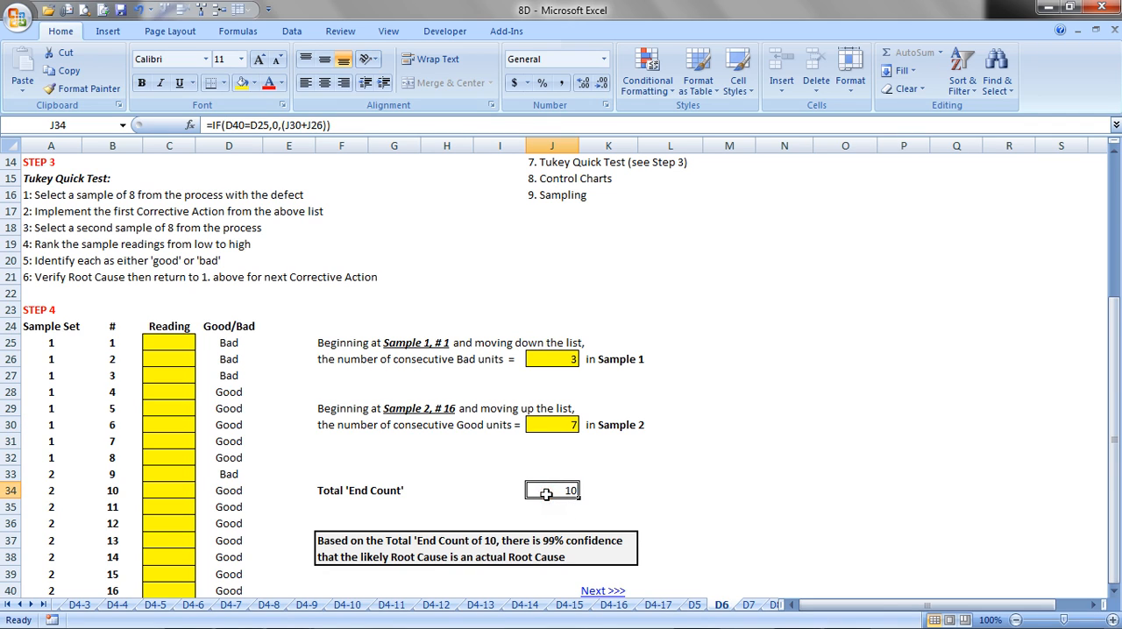
mouse_move(554, 484)
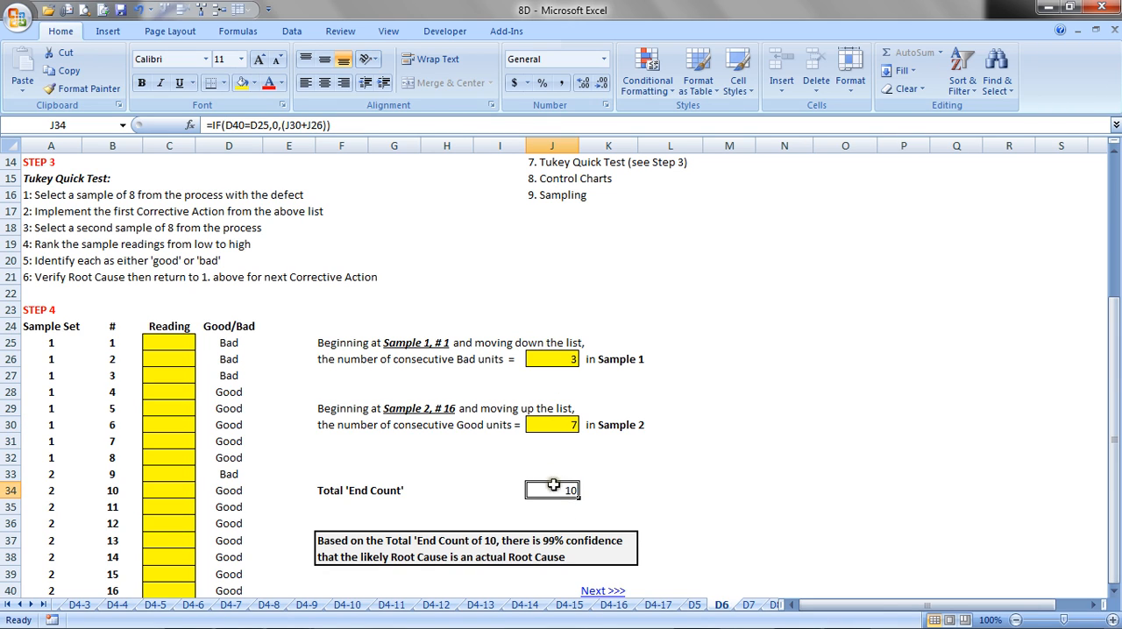
mouse_move(578, 554)
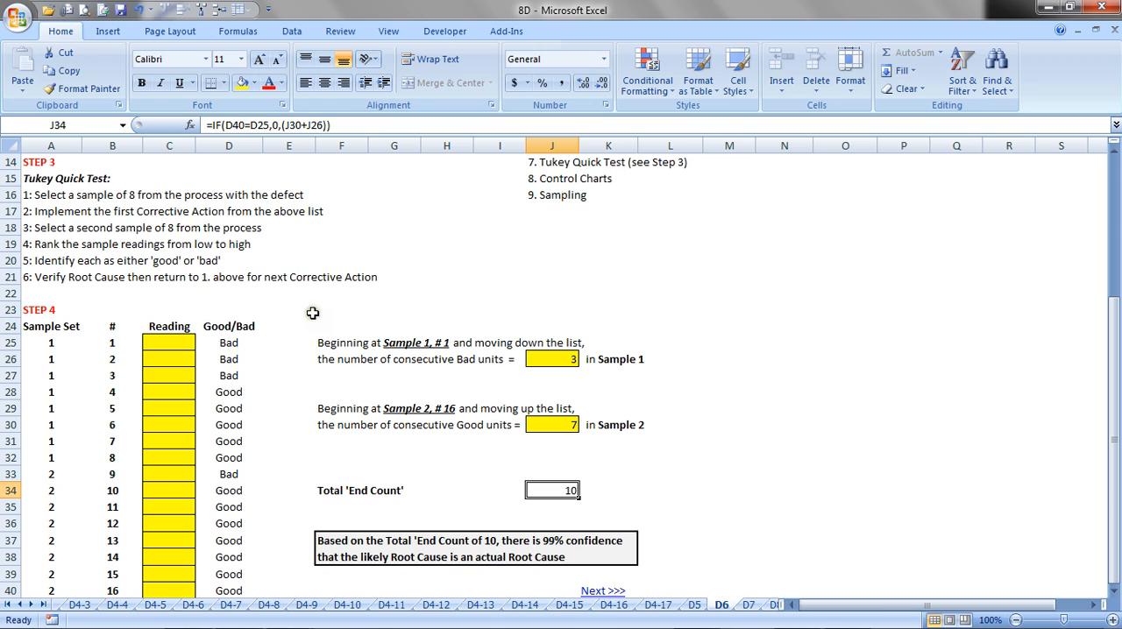
mouse_move(112, 217)
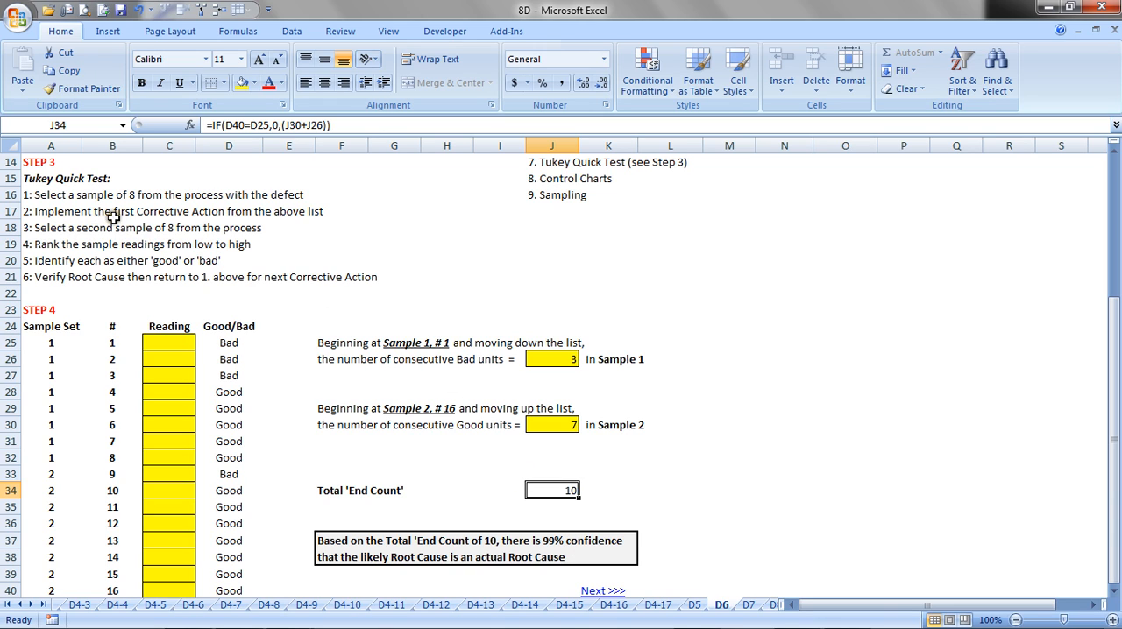
mouse_move(261, 340)
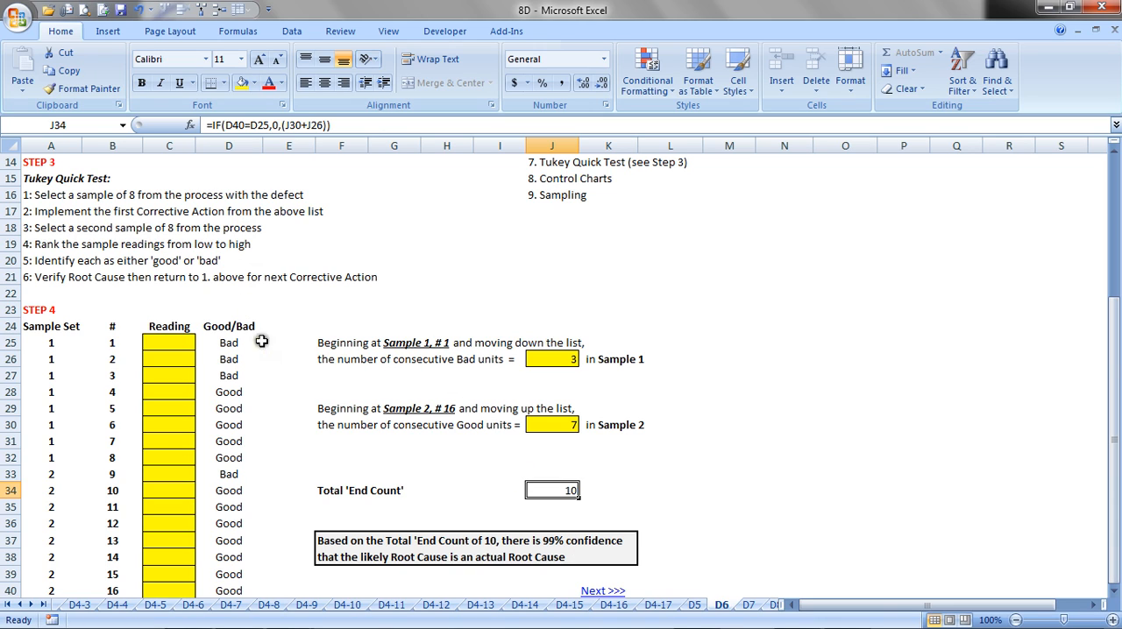
mouse_move(273, 378)
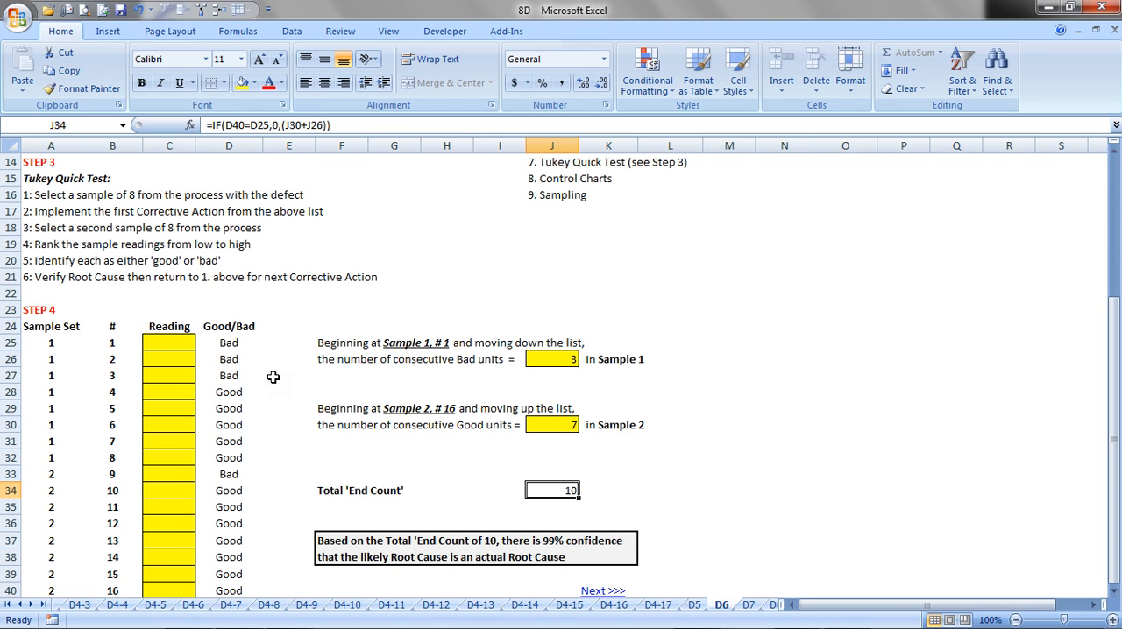